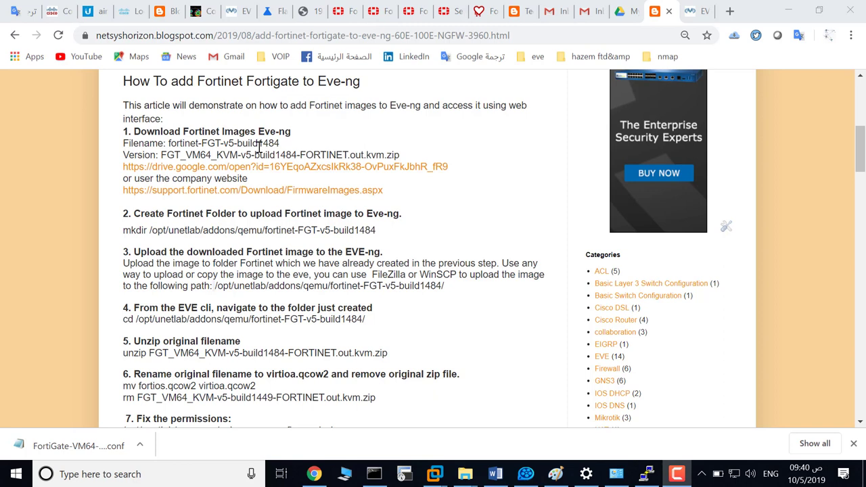
mouse_move(241, 175)
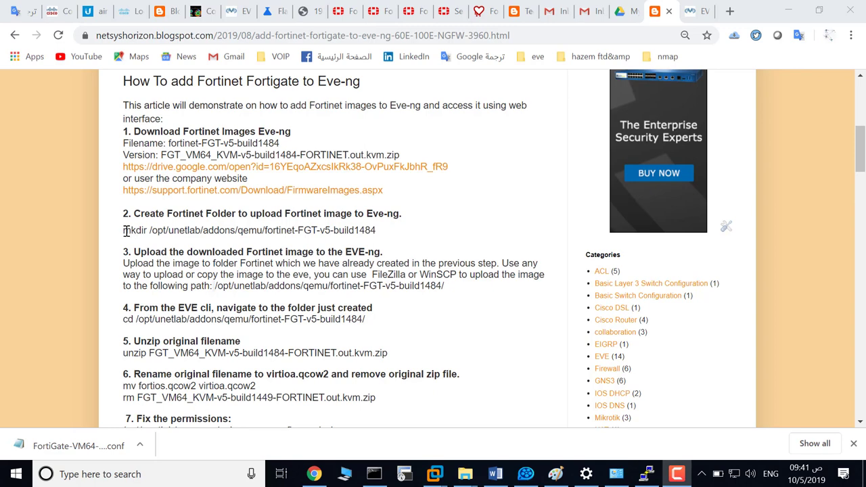
Step: Run the pasted mkdir for fortinet-FGT-v5-build1484 and launch WinSCP from the Start menu
right_click(249, 230)
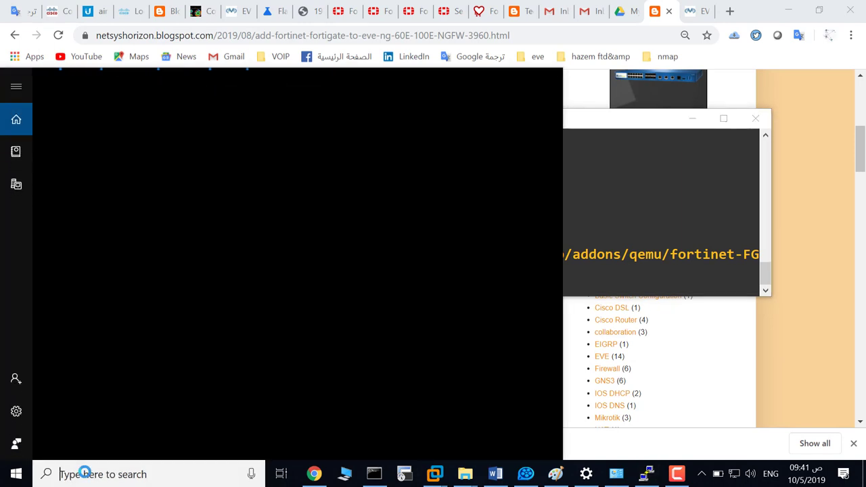
text(winscp)
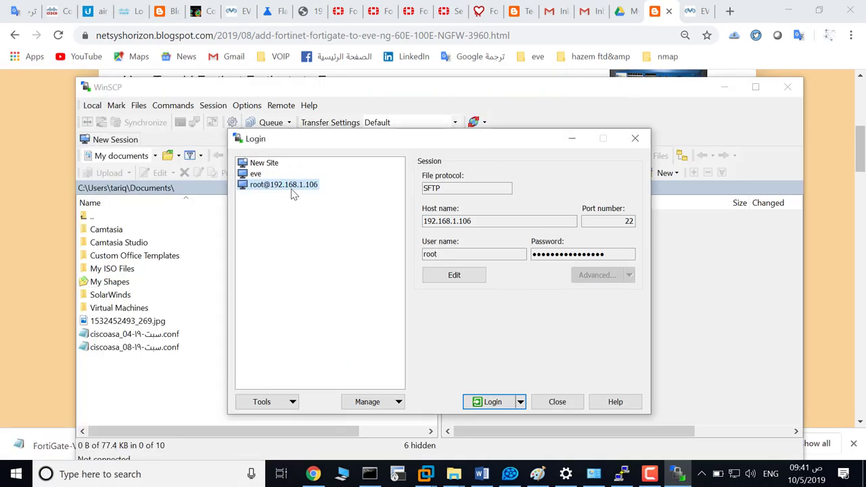
Step: Log in to the saved EVE server session and enter the fortinet-FGT-v5-build1484 qemu folder
click(500, 222)
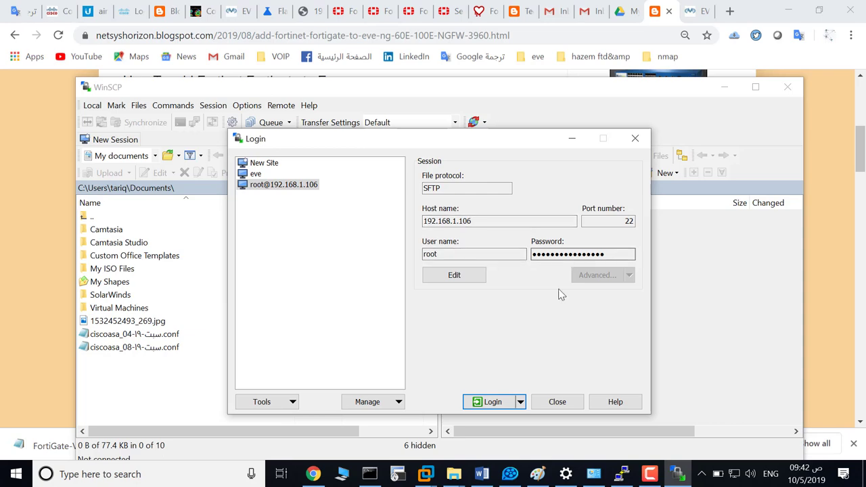
click(492, 400)
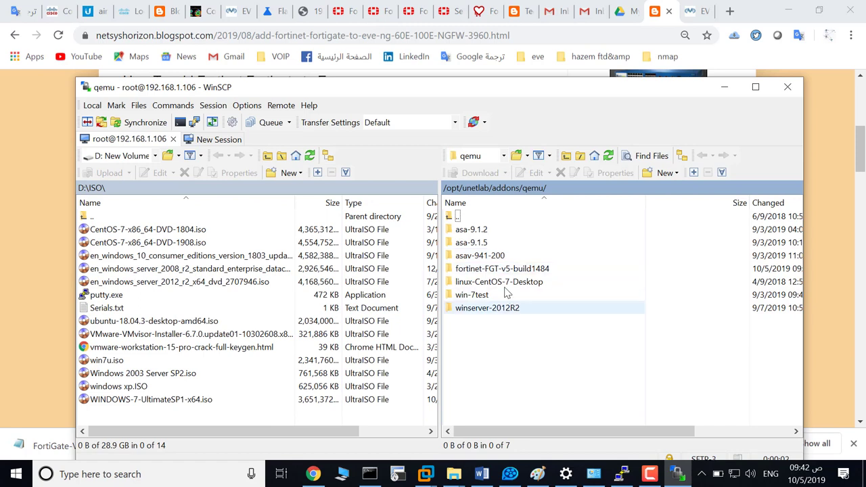
click(480, 255)
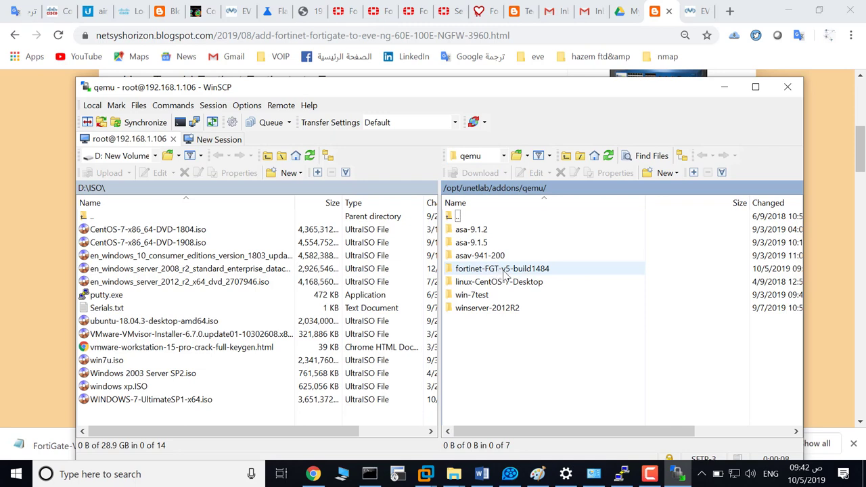
double_click(502, 268)
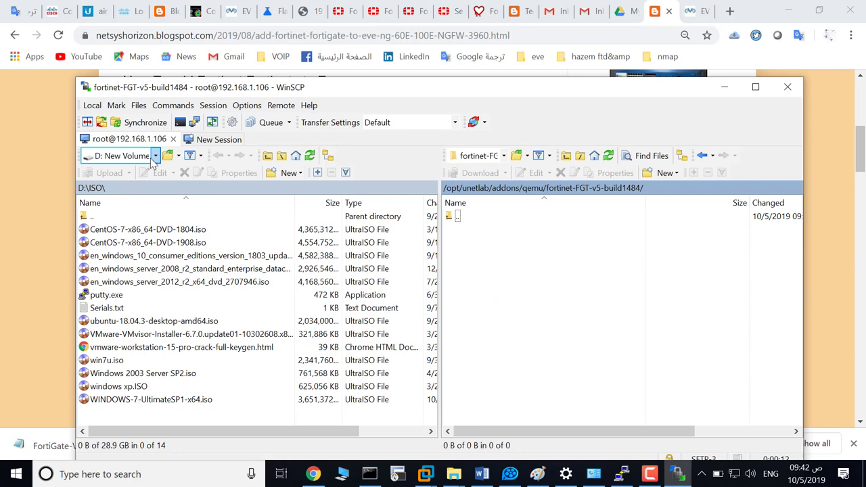
Step: Browse D:\ to the FortiGate KVM folder and select fortios.qcow2 for upload
click(154, 156)
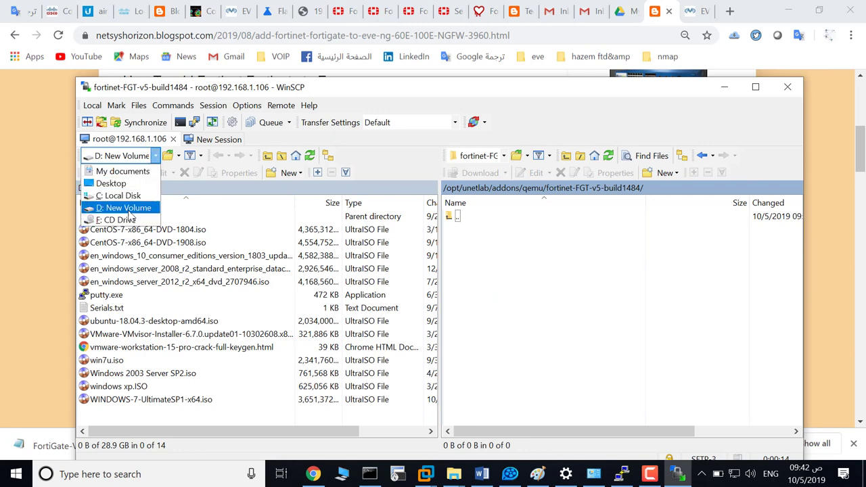
click(127, 209)
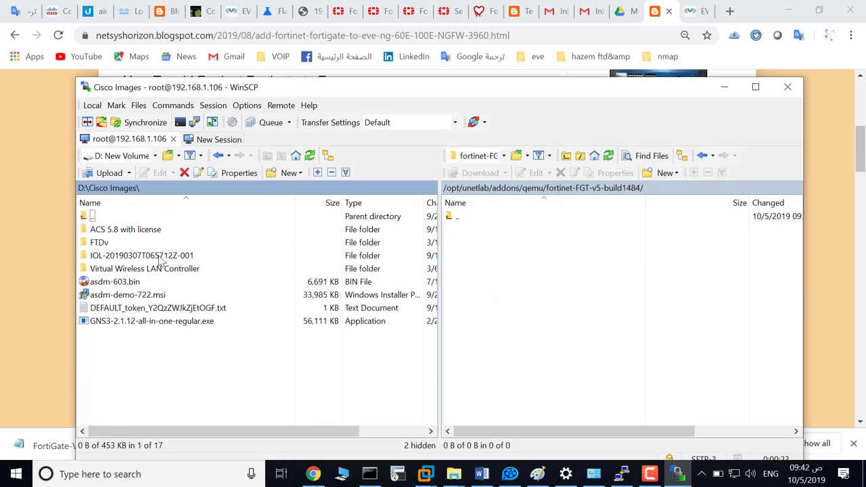
click(141, 254)
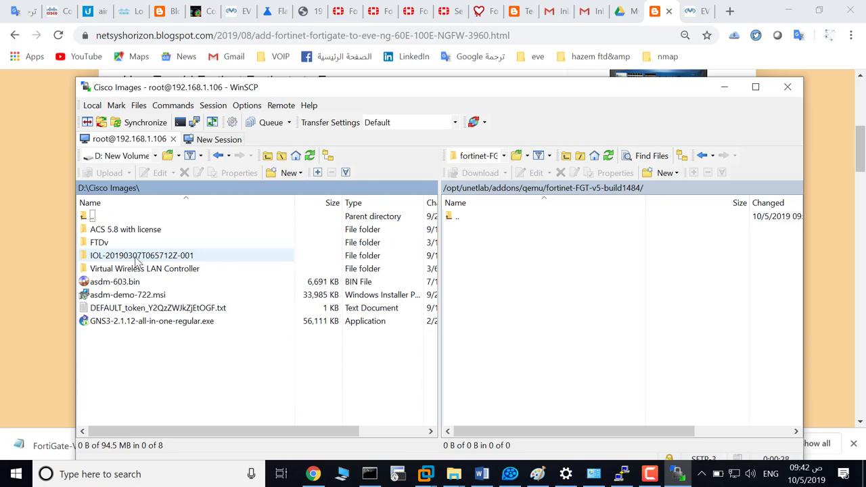
double_click(141, 254)
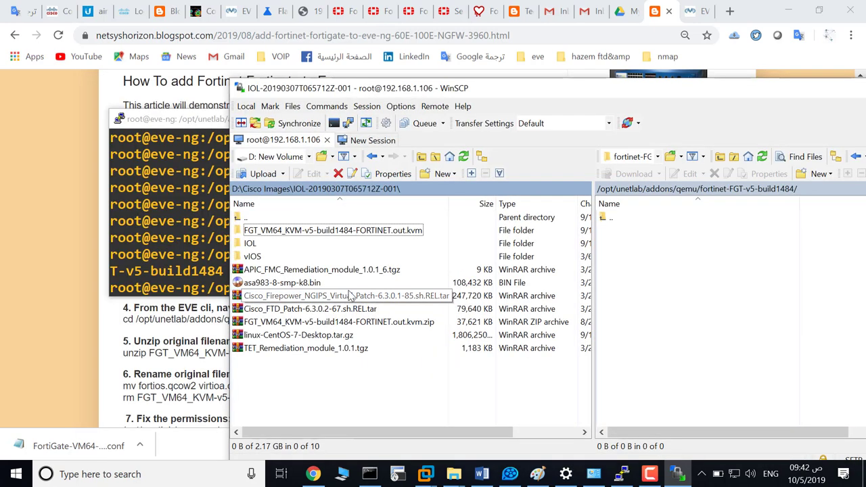
click(339, 322)
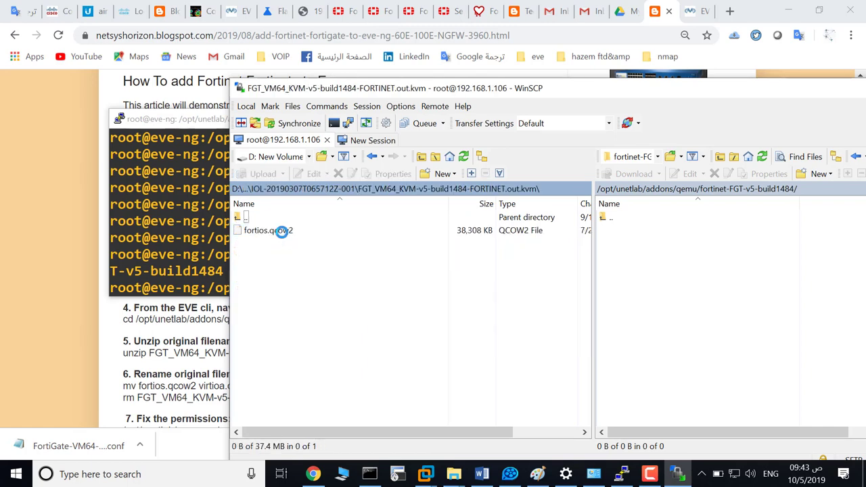
click(268, 230)
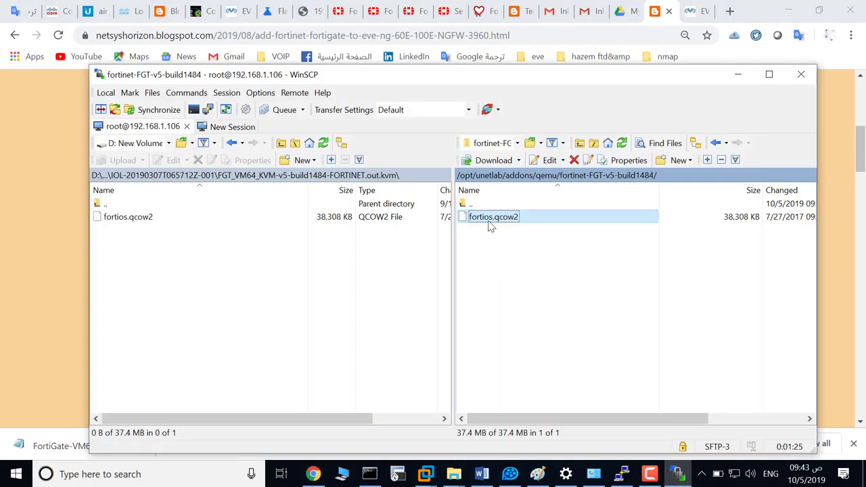
mouse_move(518, 224)
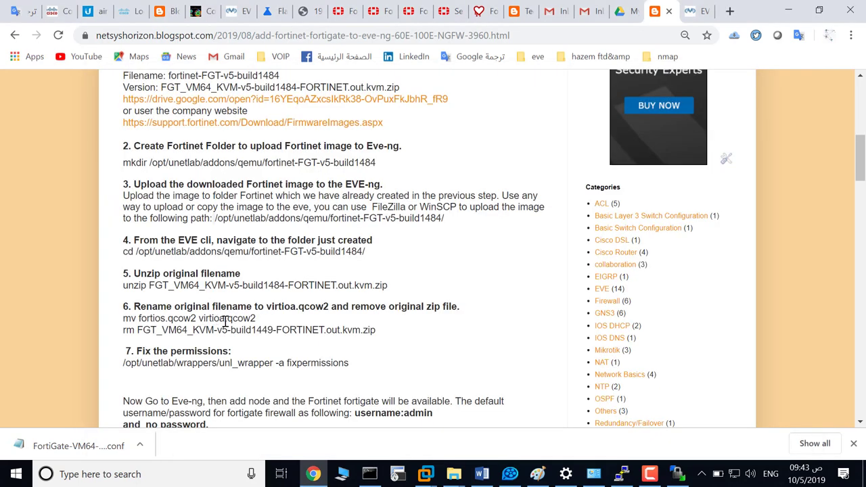
mouse_move(287, 326)
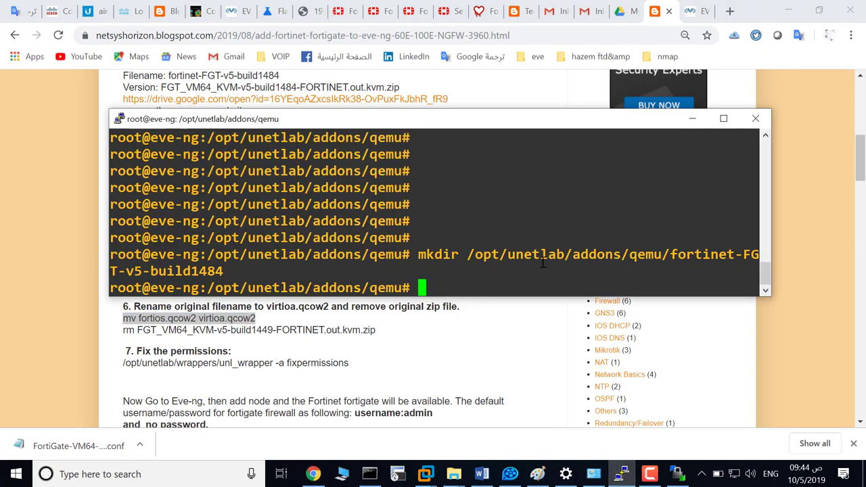
mouse_move(500, 231)
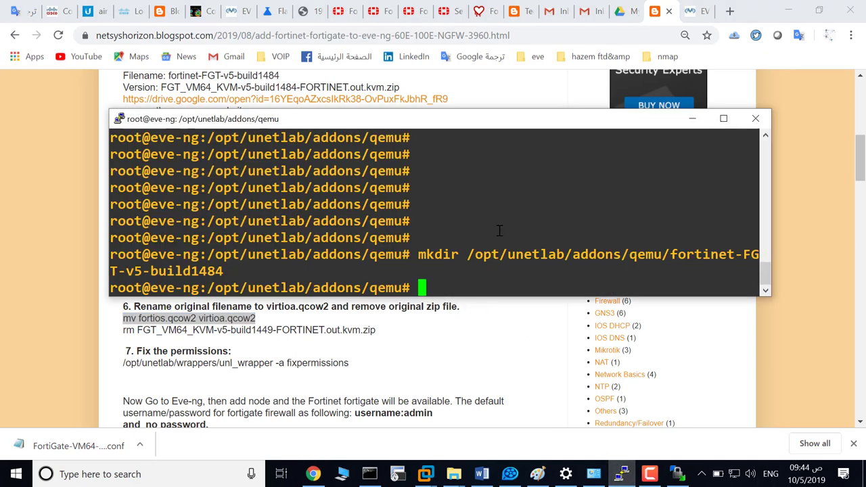
Step: Enter fortinet-FGT-v5-build1484 and rename fortios.qcow2 to virtioa.qcow2
text(cd fortinet-FGT-v5-build1484/)
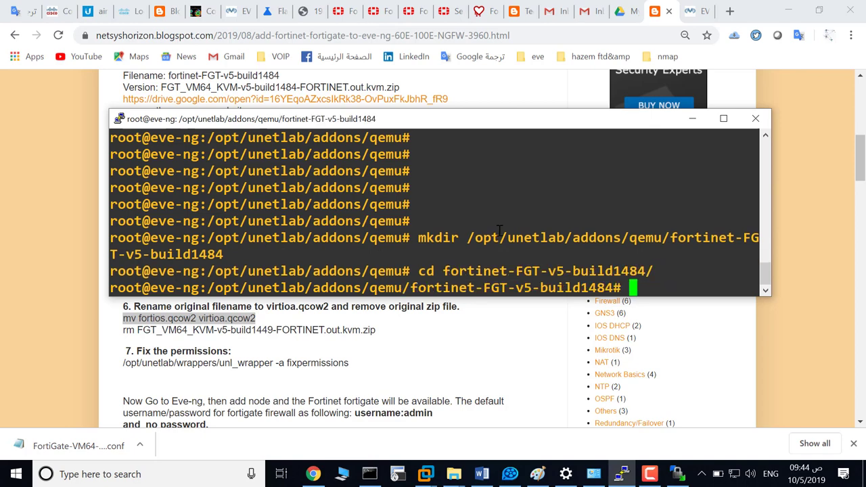
text(mv fortios.qcow2 virtioa.qcow2)
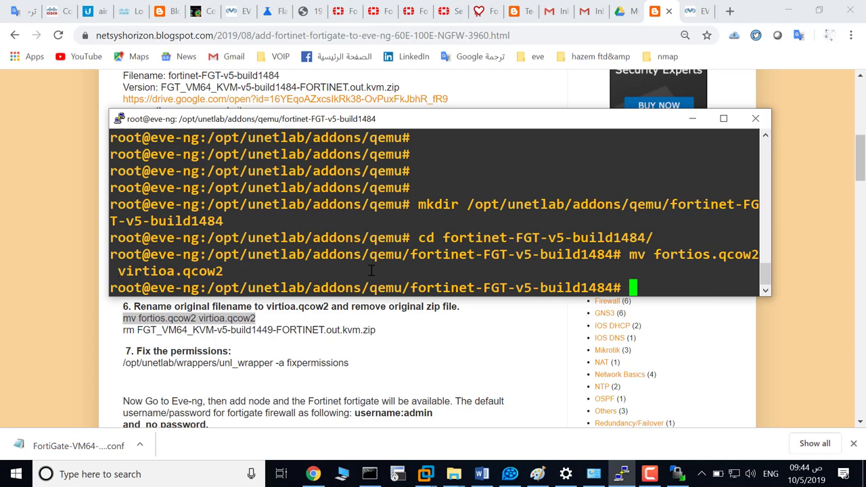
mouse_move(658, 301)
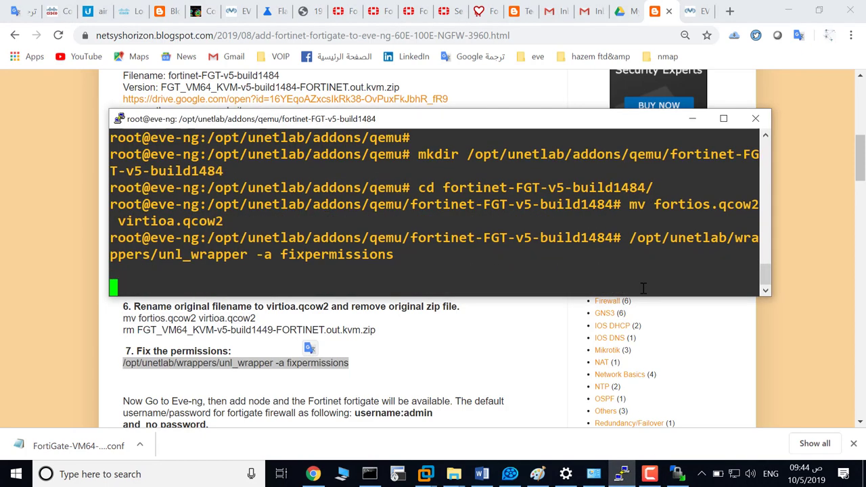
mouse_move(644, 290)
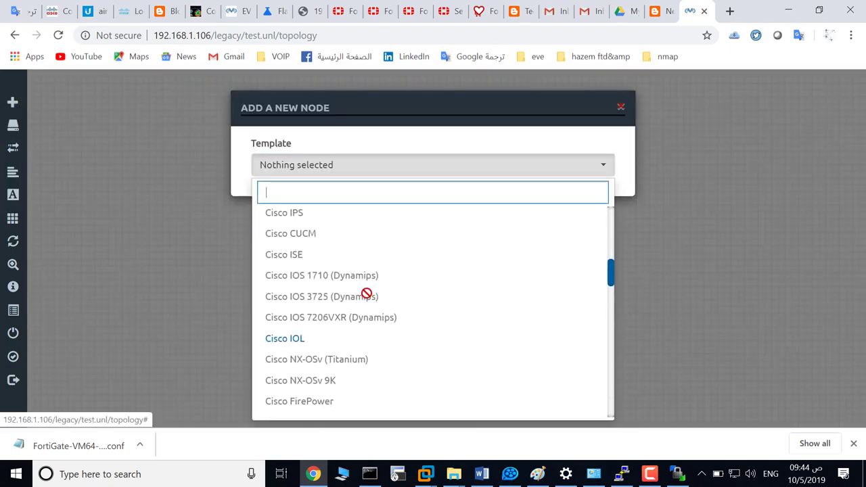
Step: Add a Fortinet FortiGate node, save it, and drag it to the canvas centre
scroll(down, 3)
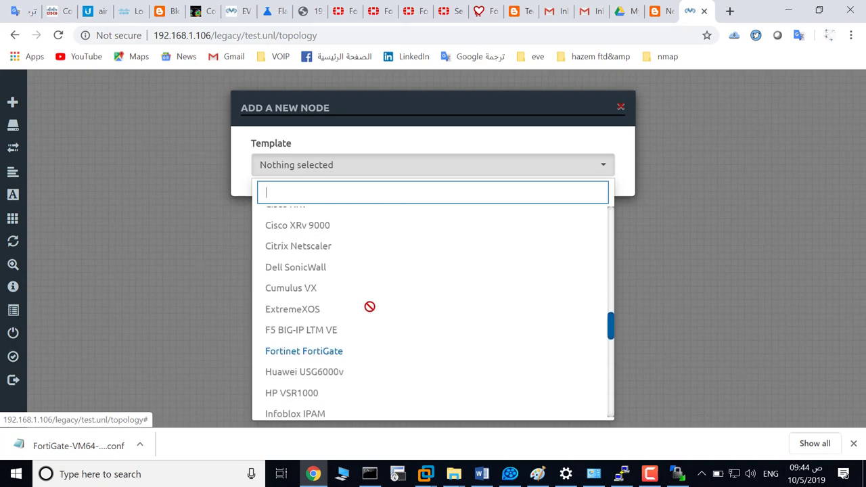
click(303, 351)
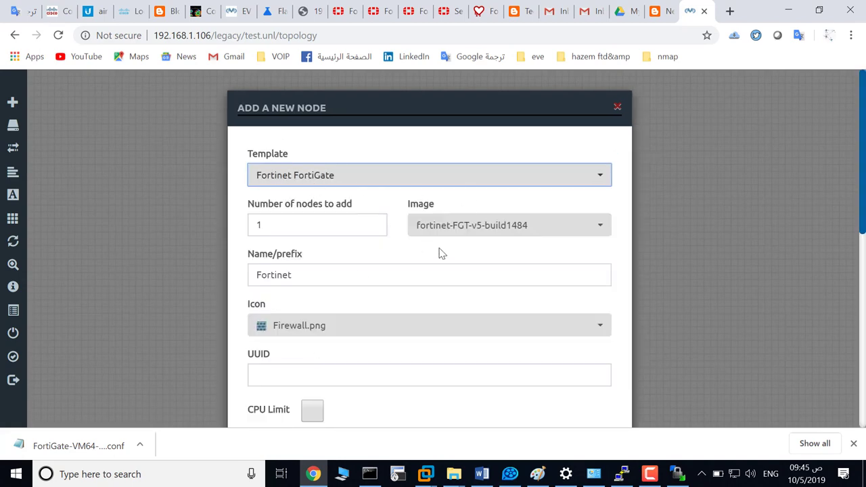
scroll(down, 3)
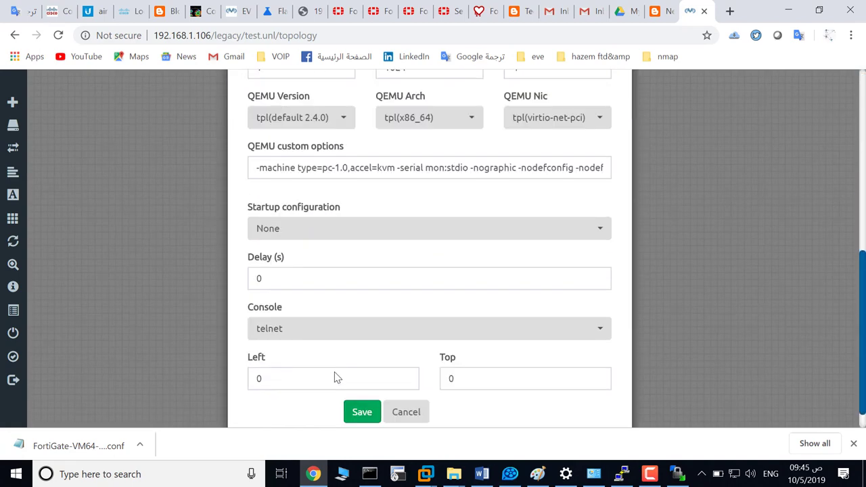
click(362, 412)
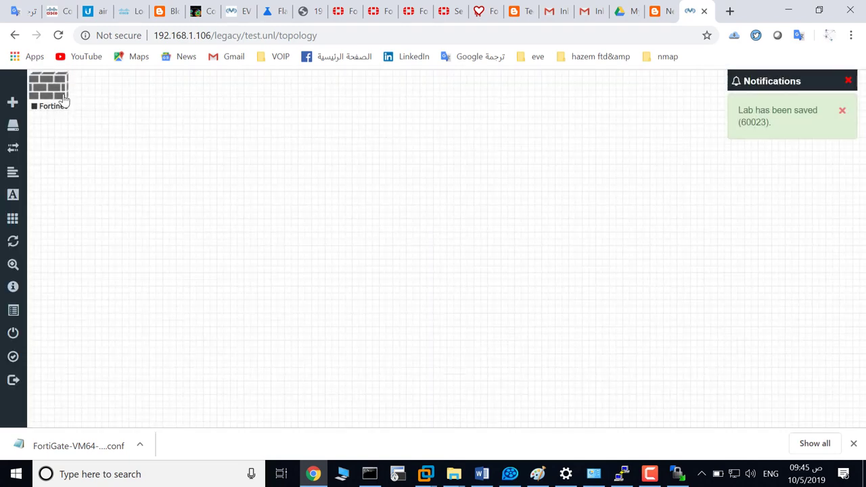
drag(48, 93, 328, 183)
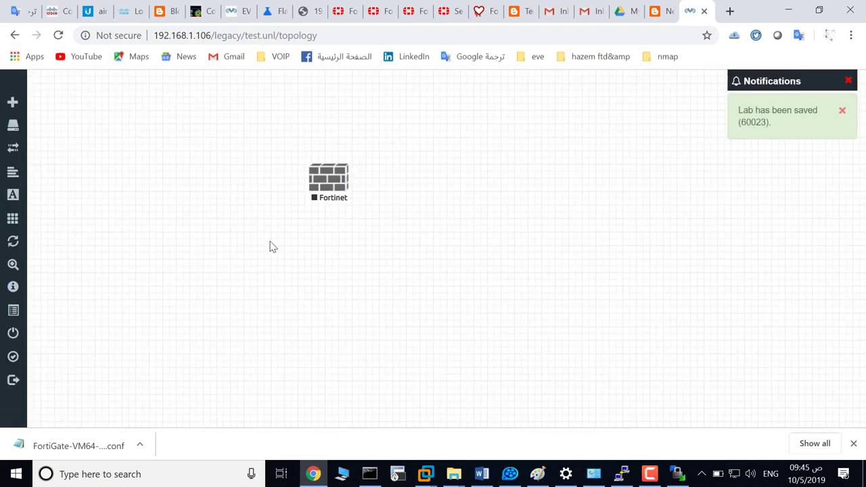
mouse_move(484, 341)
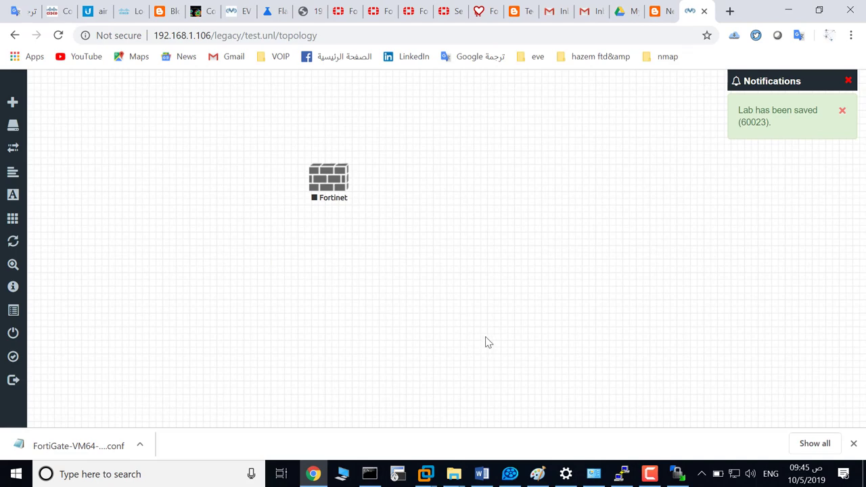